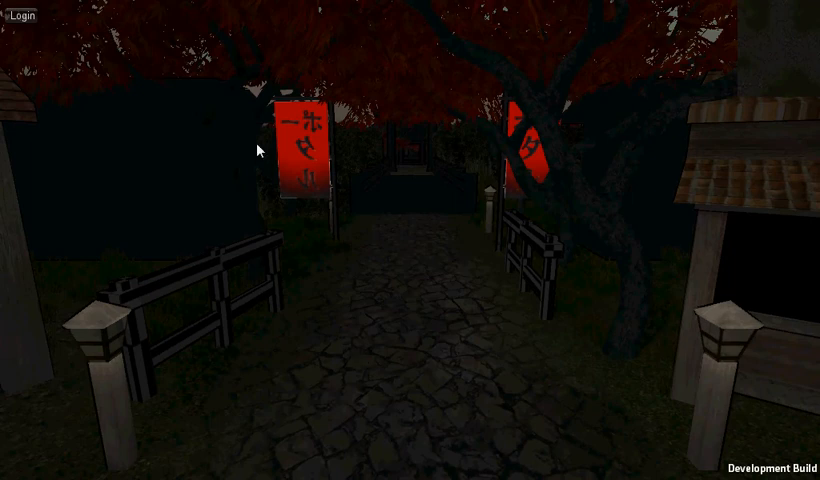
mouse_move(40, 30)
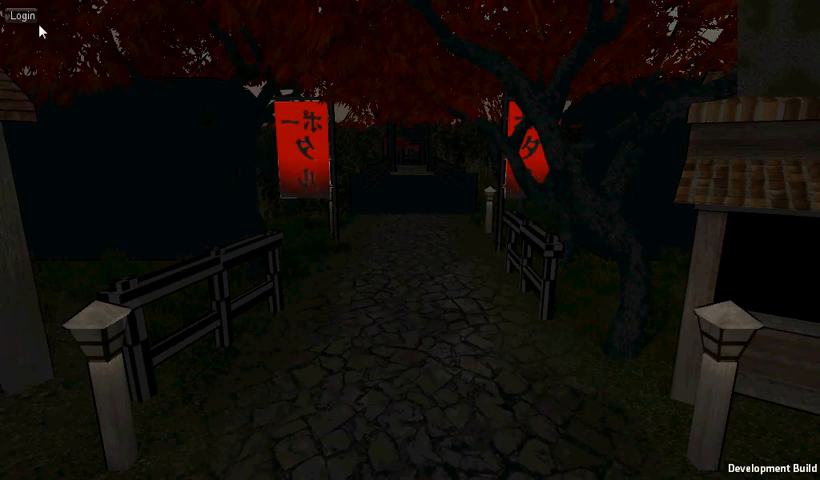
- Log in and enter the courtyard as the samurai Zarch, renaming it to Zarchas
left_click(24, 16)
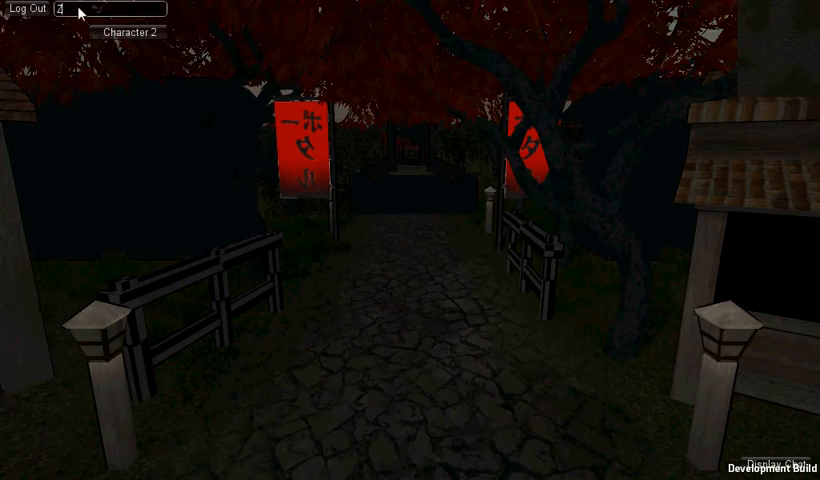
type("arch")
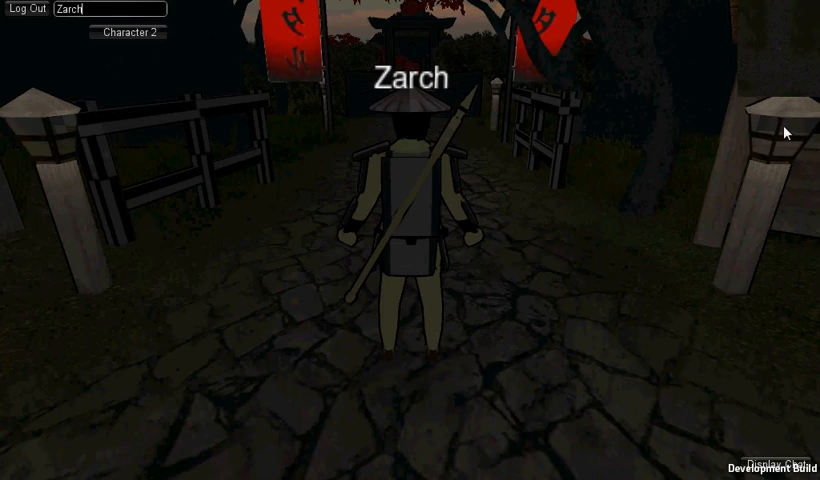
mouse_move(696, 260)
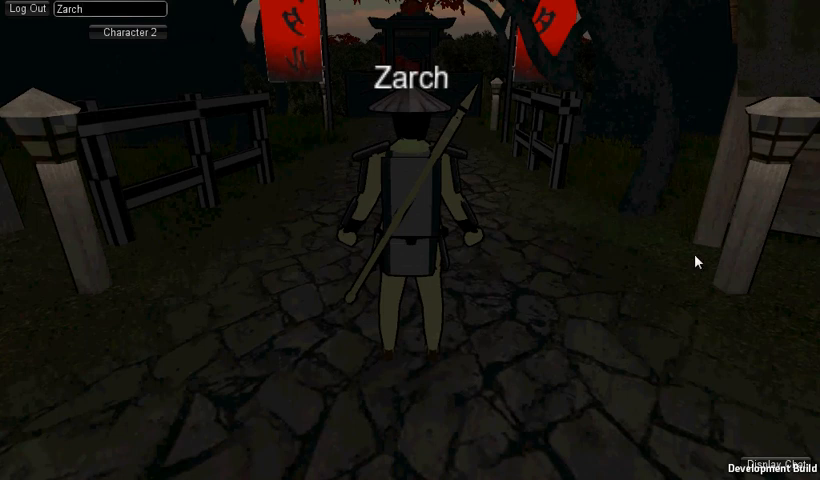
type("as")
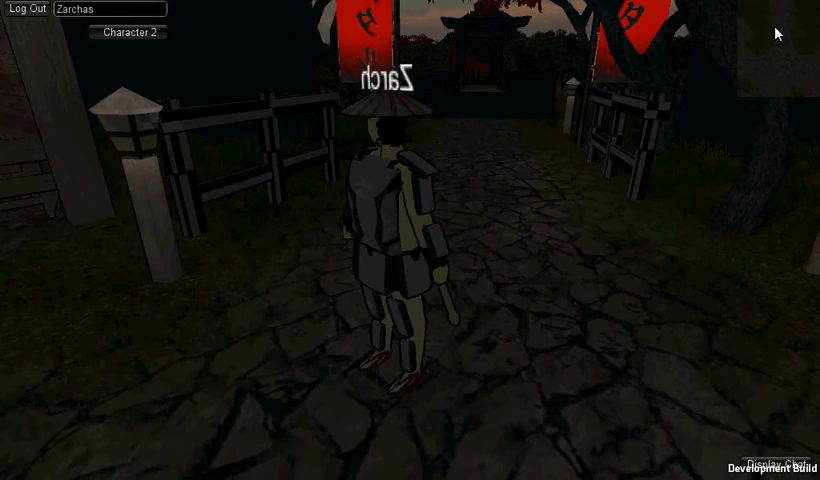
mouse_move(742, 130)
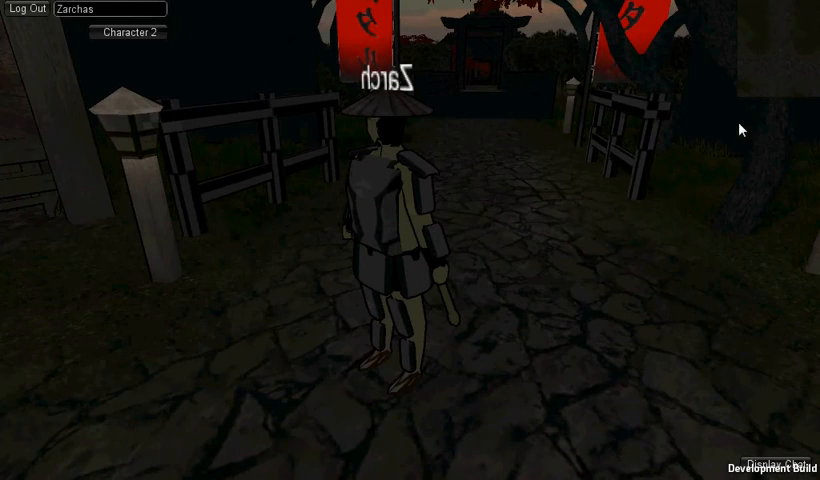
mouse_move(760, 176)
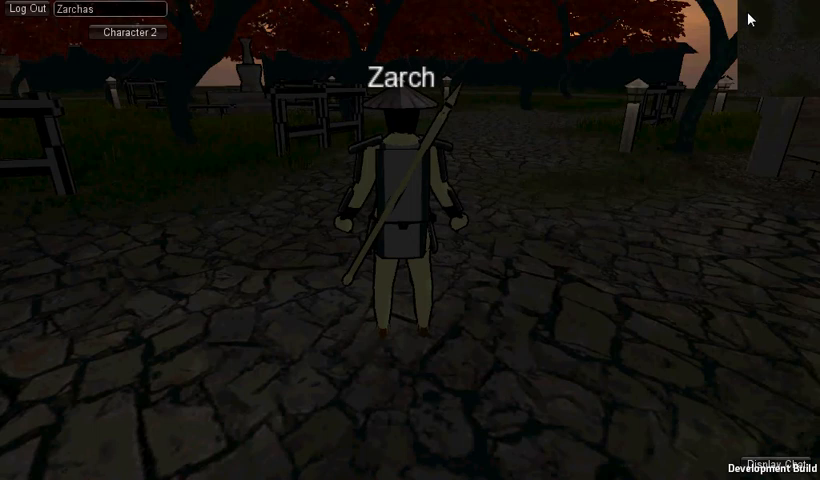
mouse_move(748, 28)
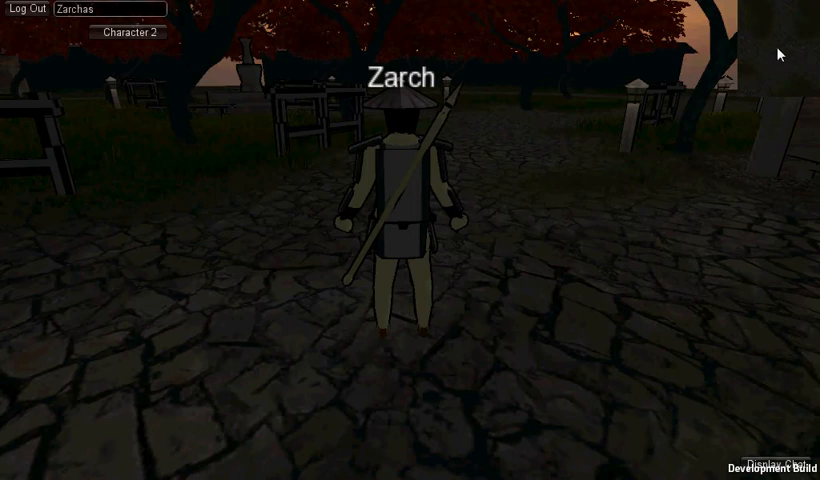
mouse_move(780, 68)
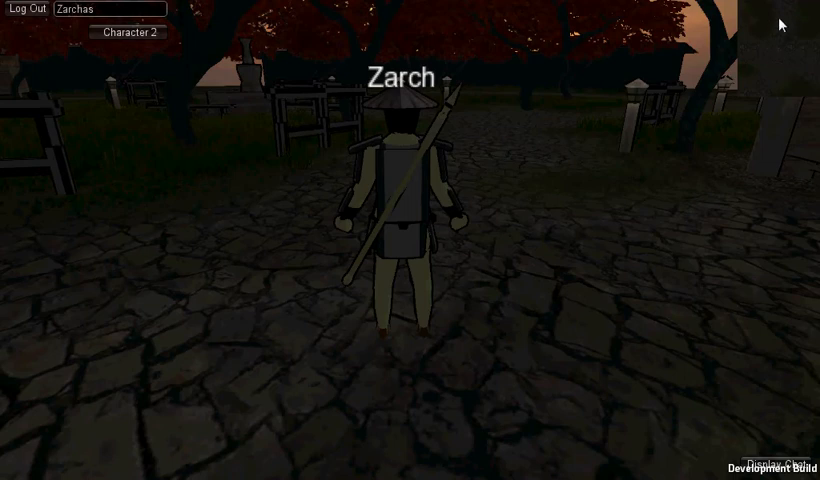
mouse_move(630, 236)
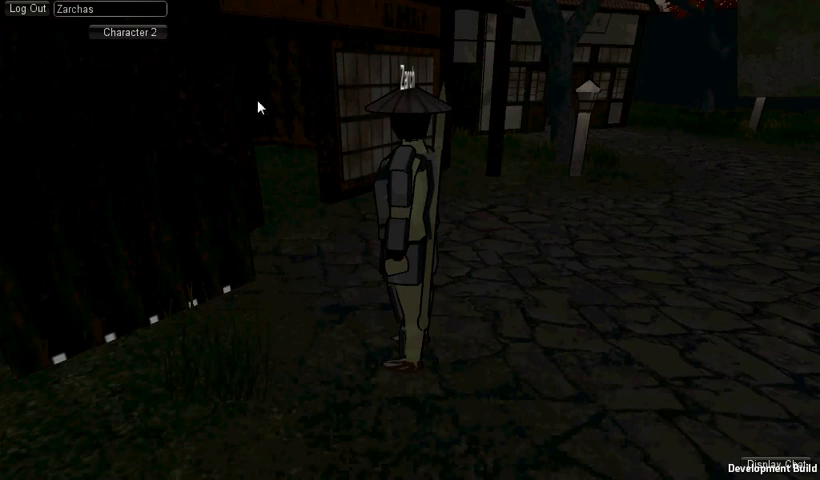
mouse_move(370, 156)
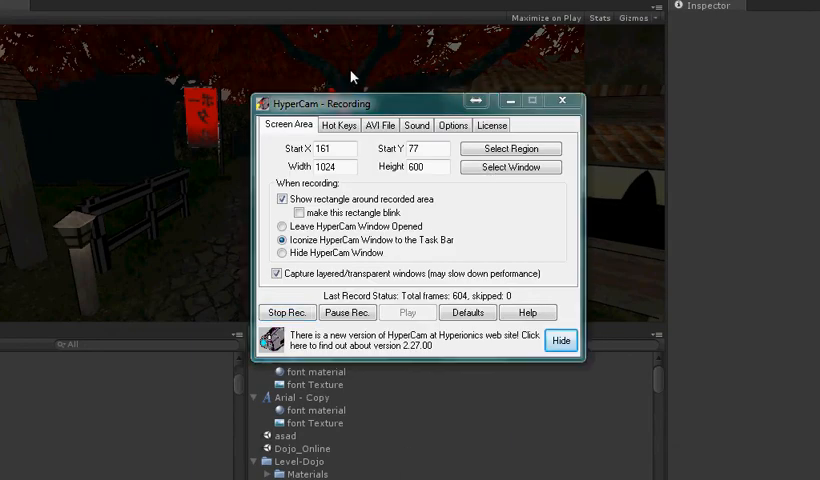
mouse_move(432, 182)
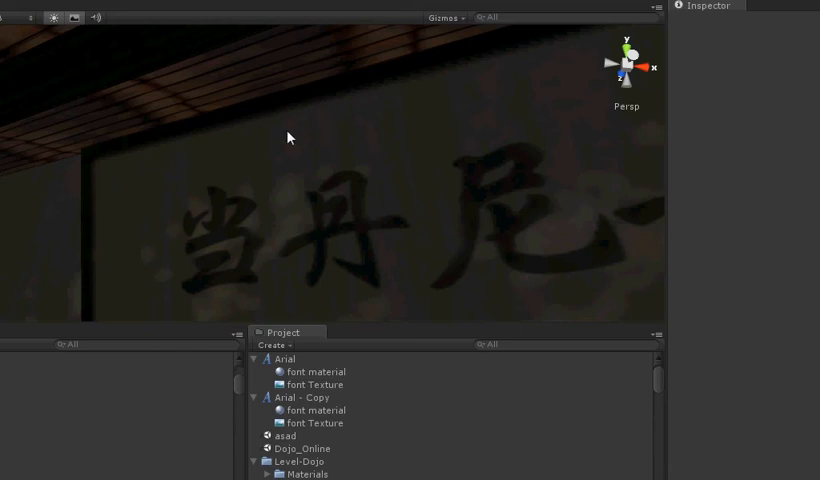
mouse_move(352, 144)
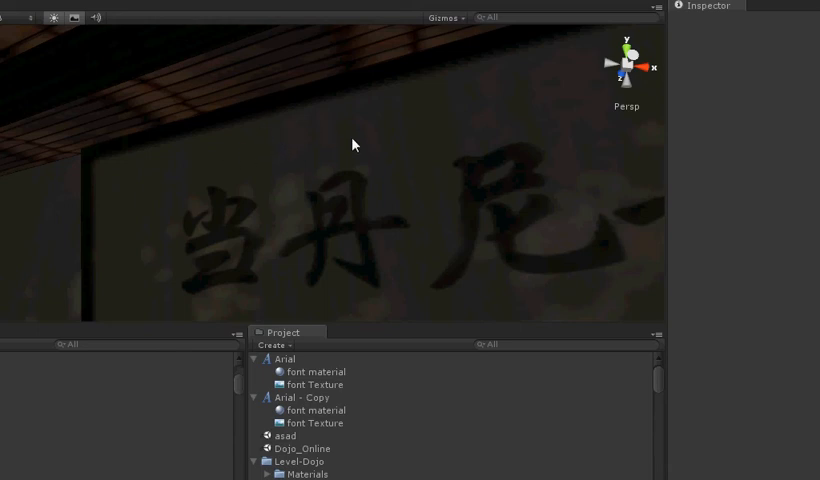